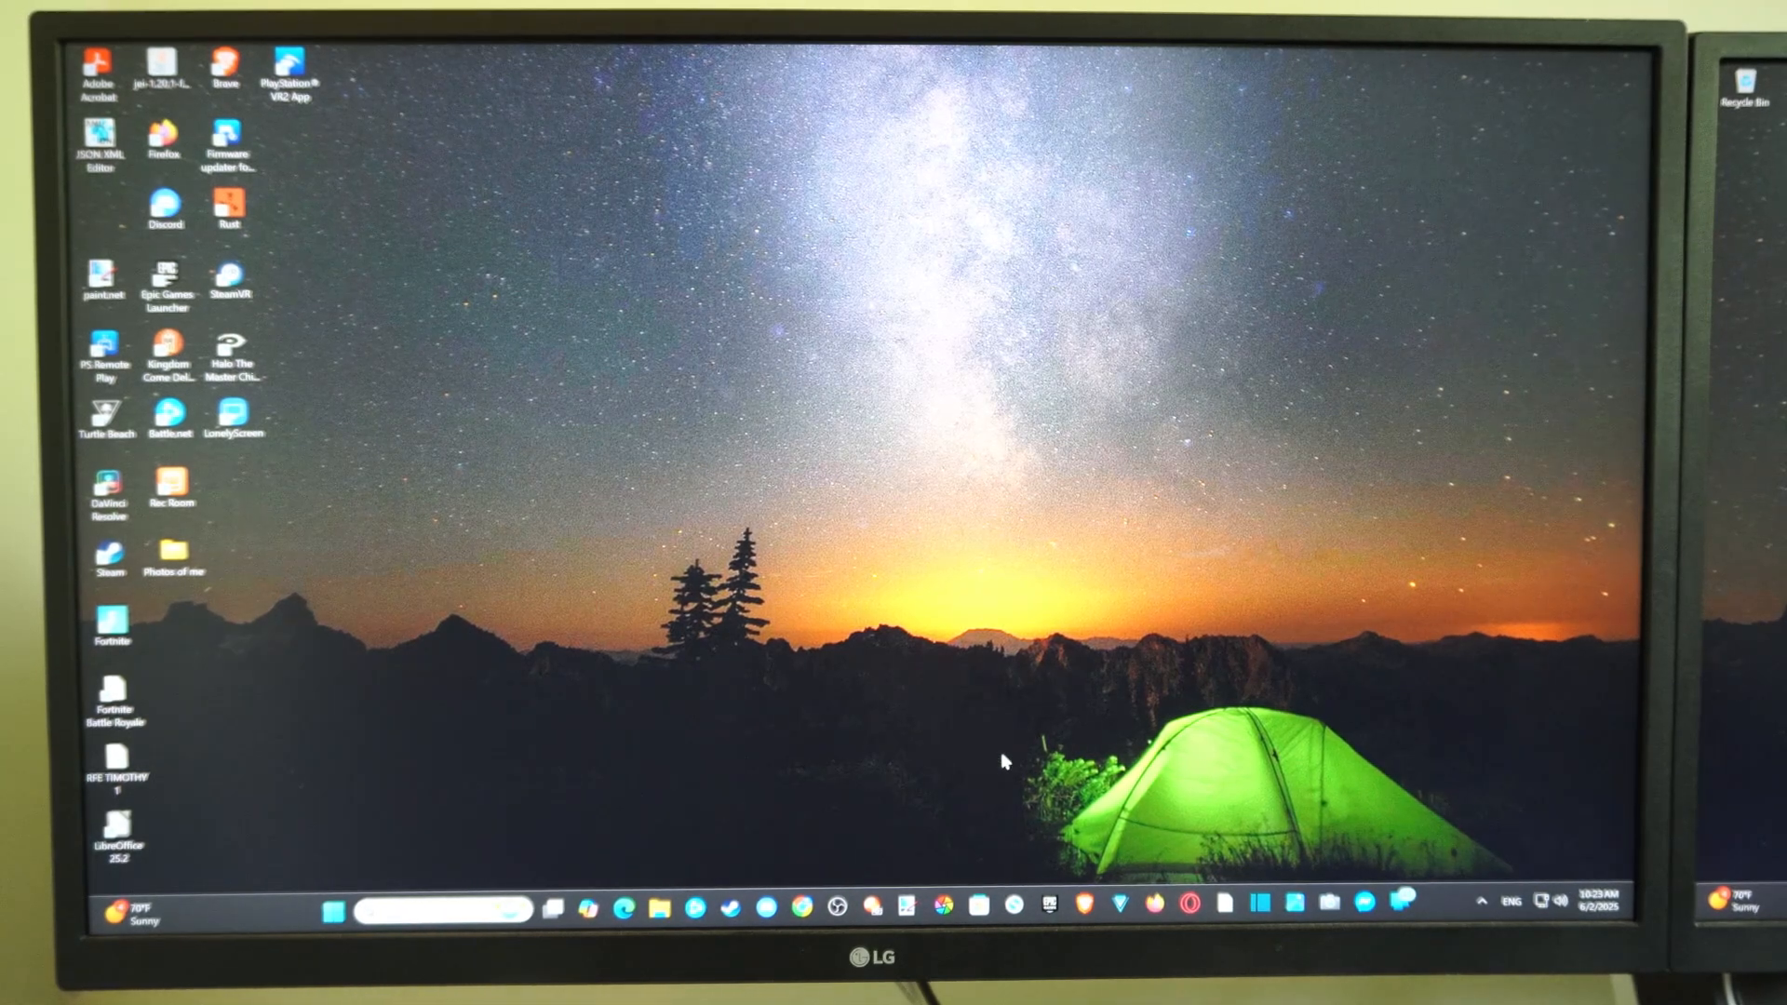
mouse_move(543, 423)
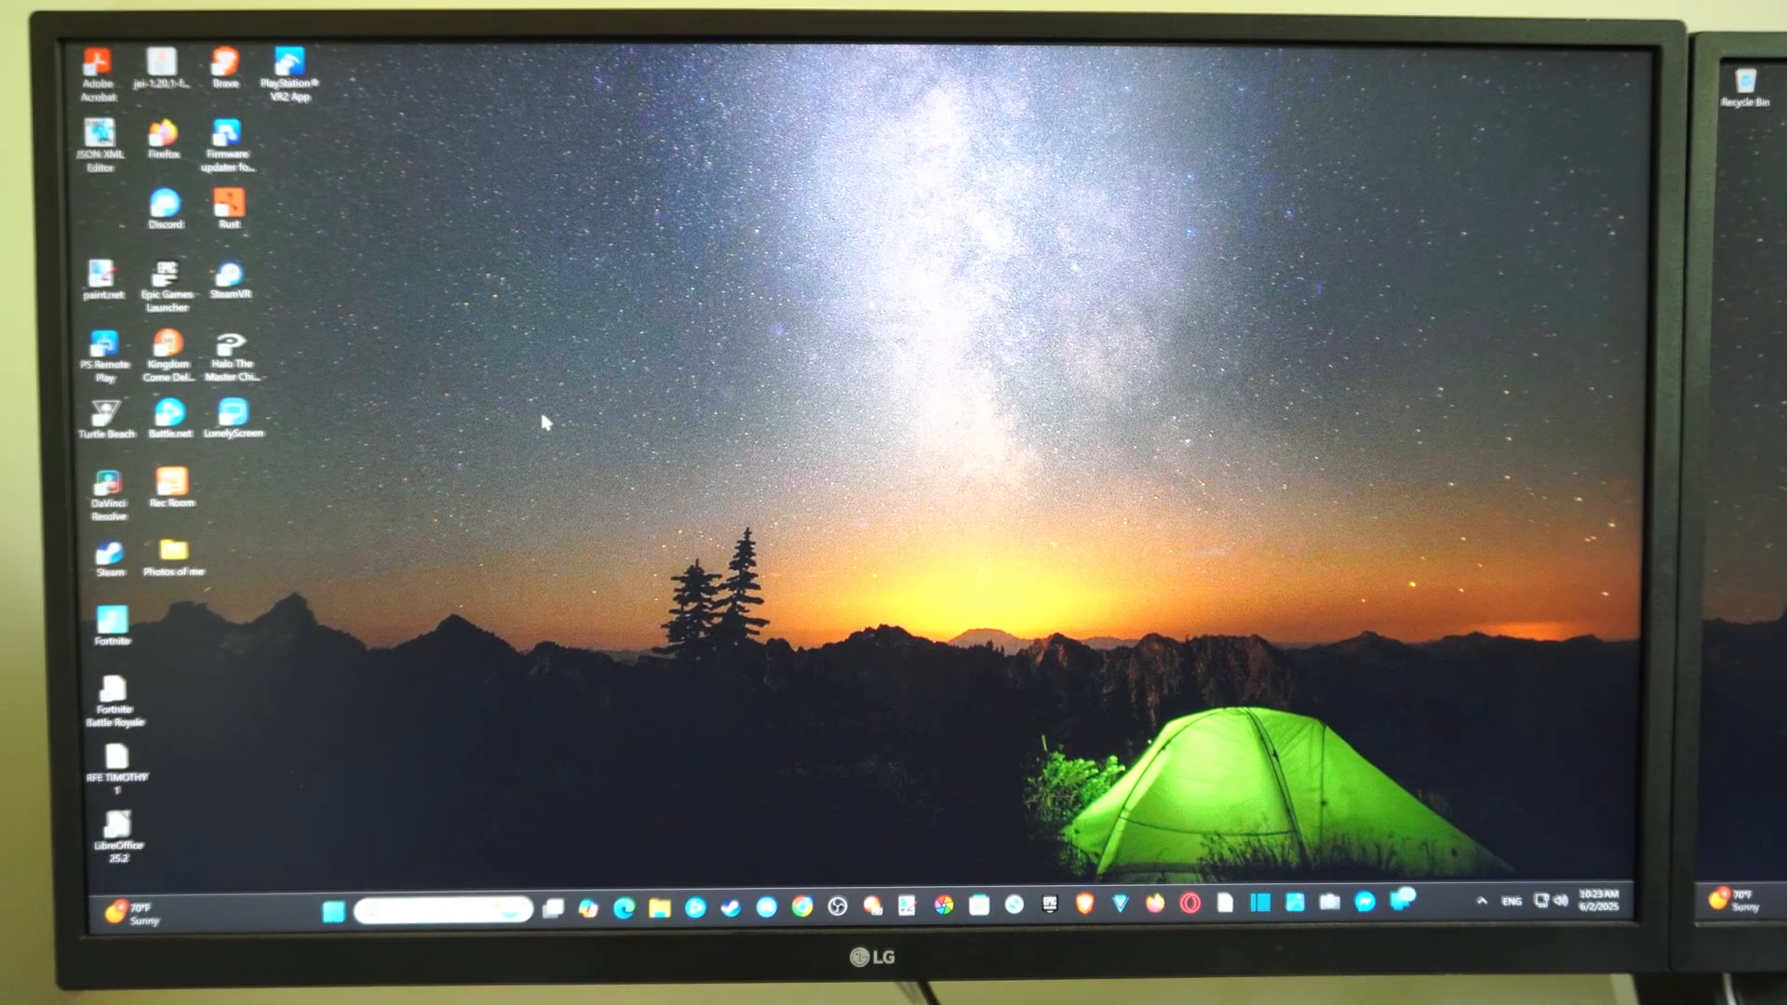
mouse_move(590, 514)
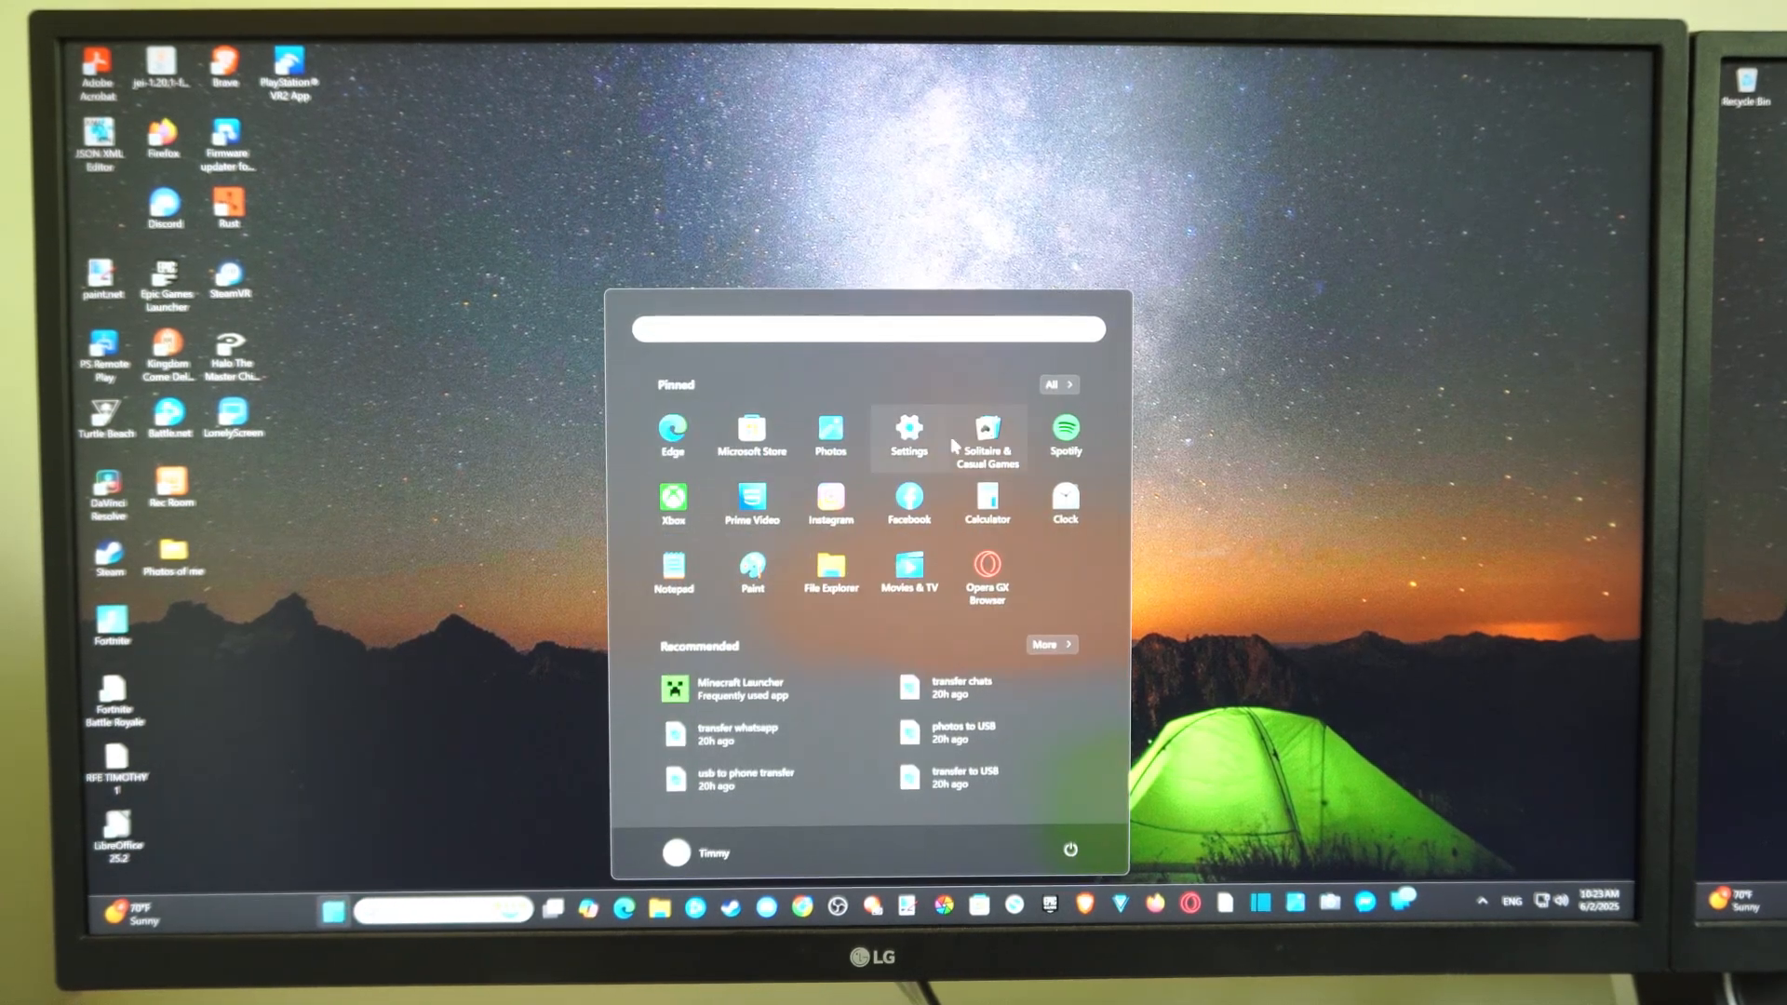
- Launch the Settings app from the Start menu's pinned apps
left_click(908, 436)
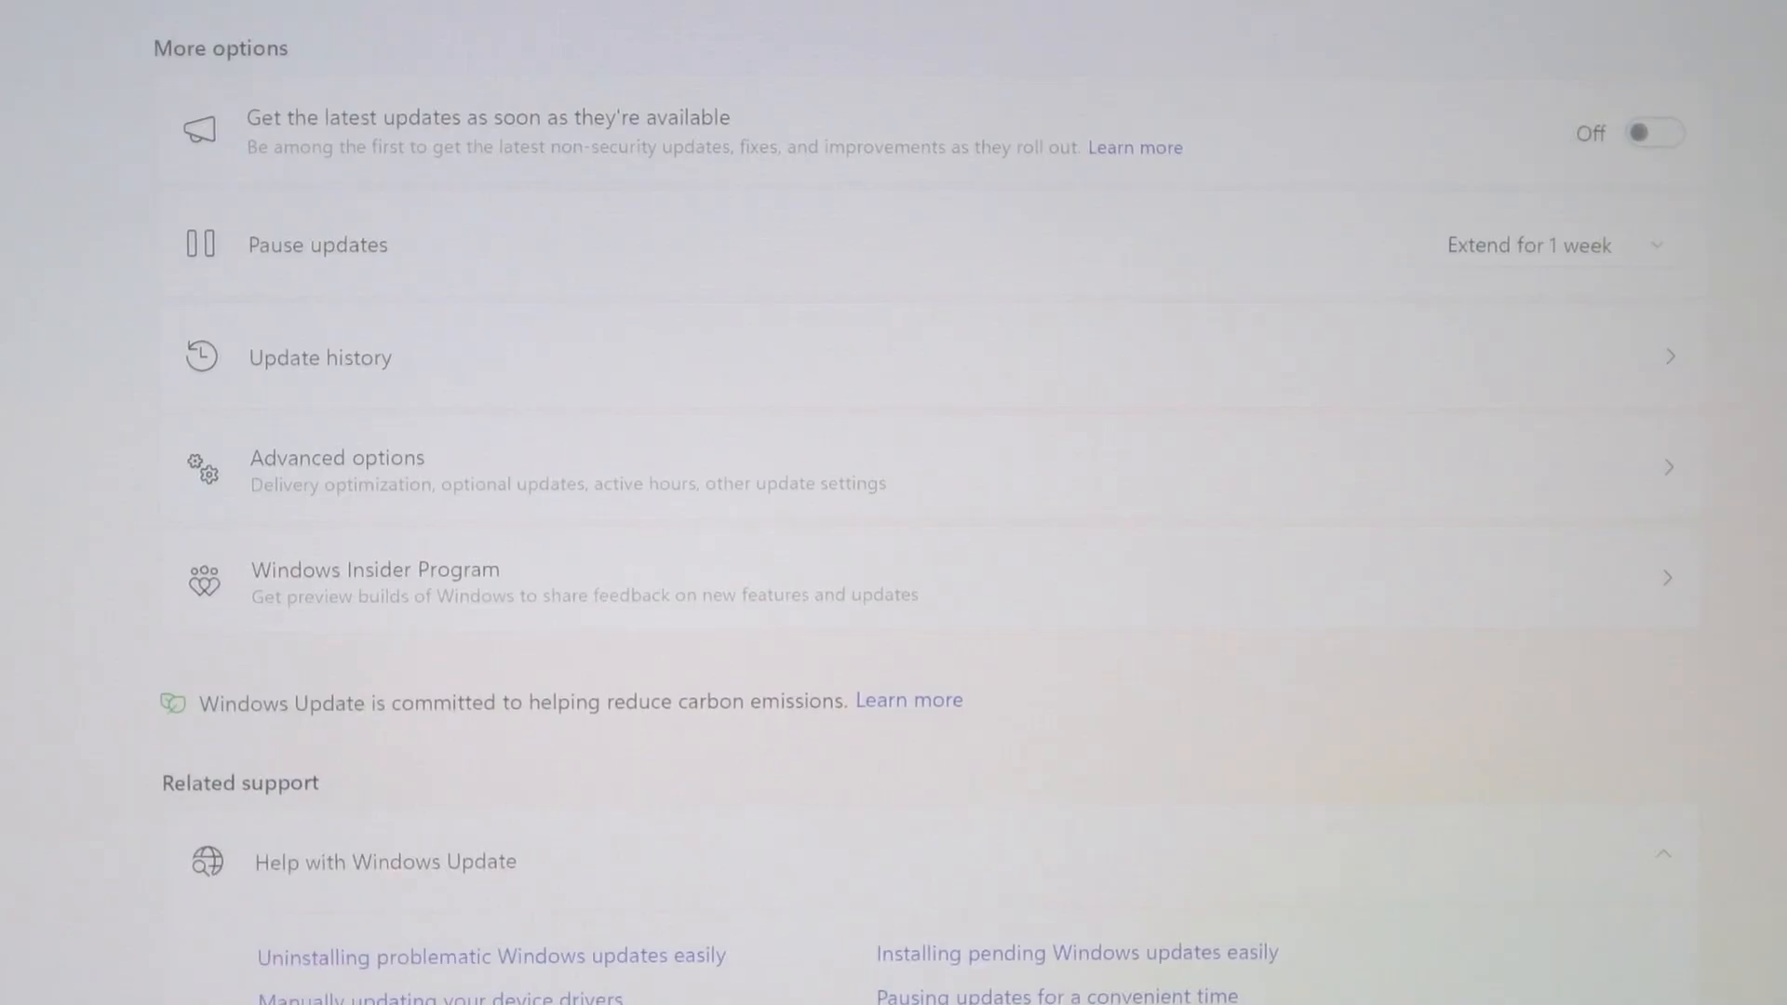
mouse_move(474, 501)
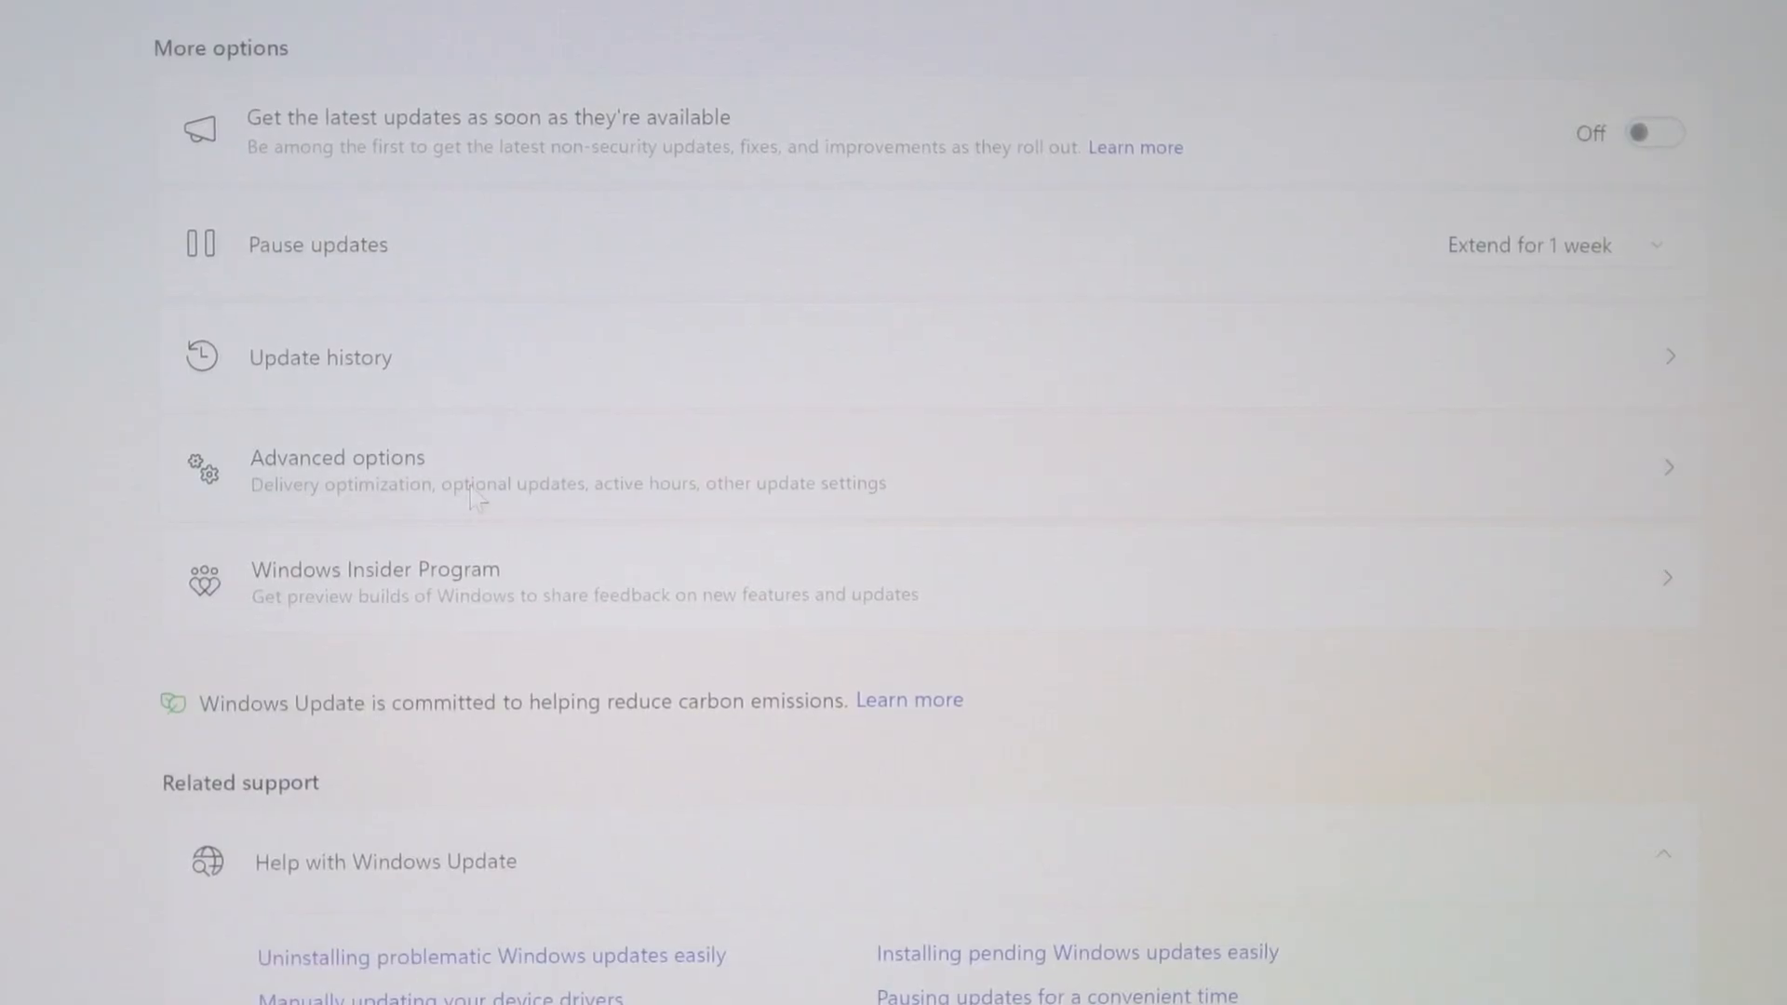